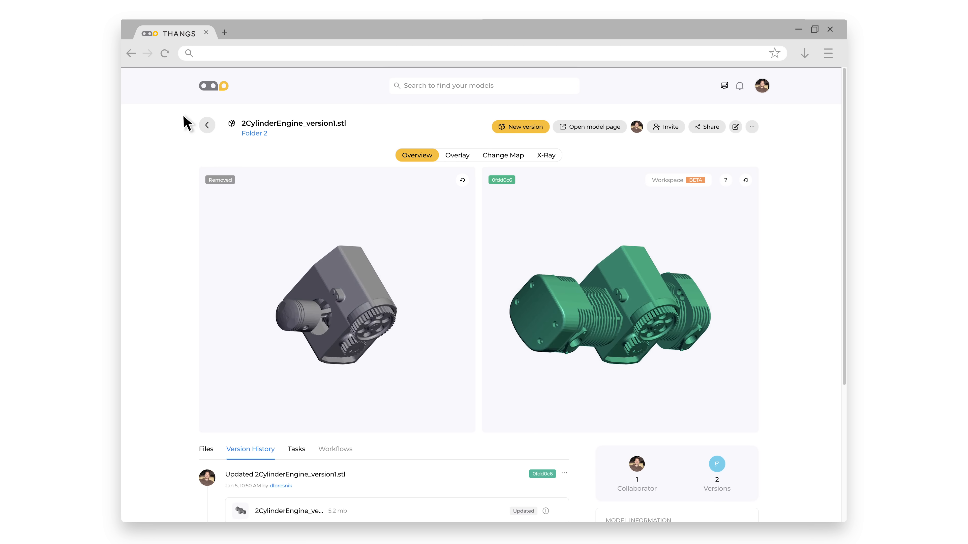
- From the Thangs home page, begin uploading 2CylinderEngine_version1.stl and continue to the details step
left_click(214, 86)
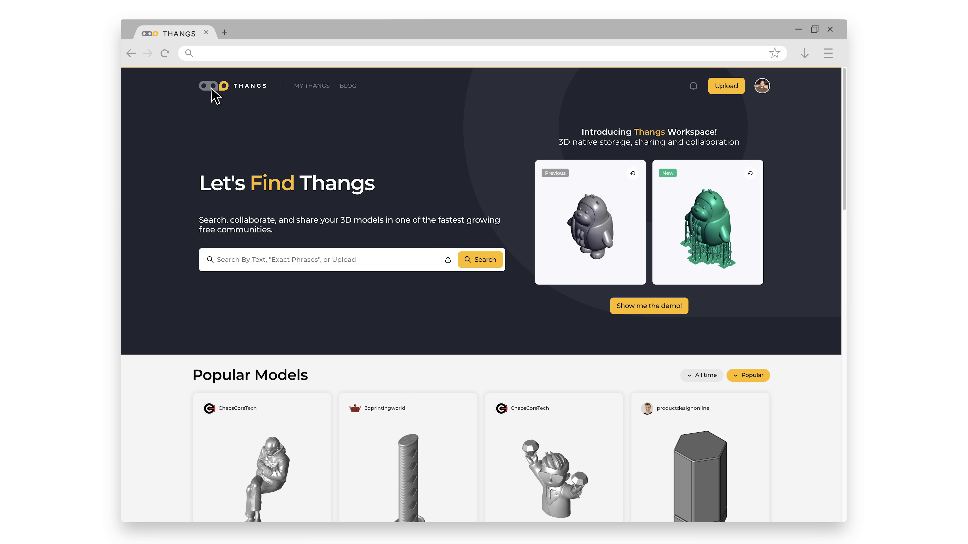
mouse_move(410, 91)
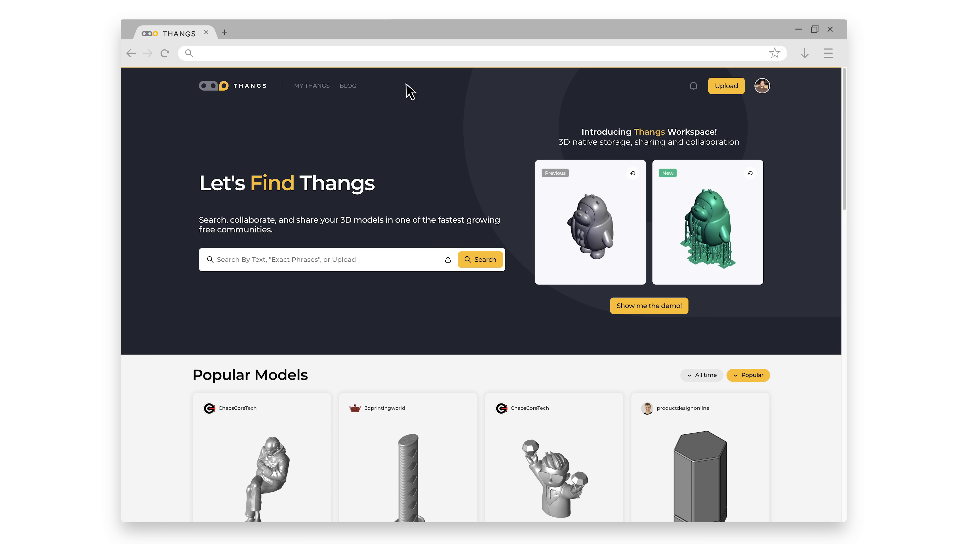
left_click(725, 86)
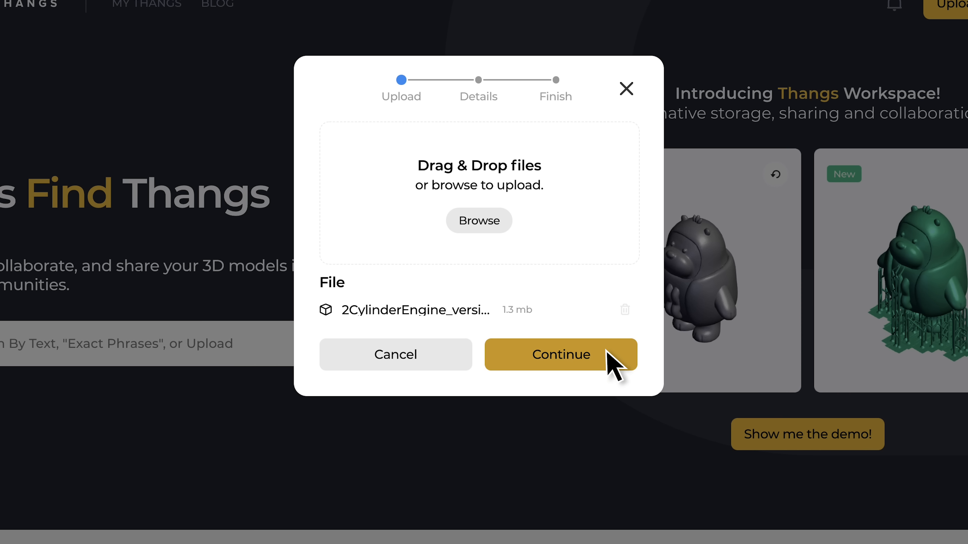
left_click(560, 355)
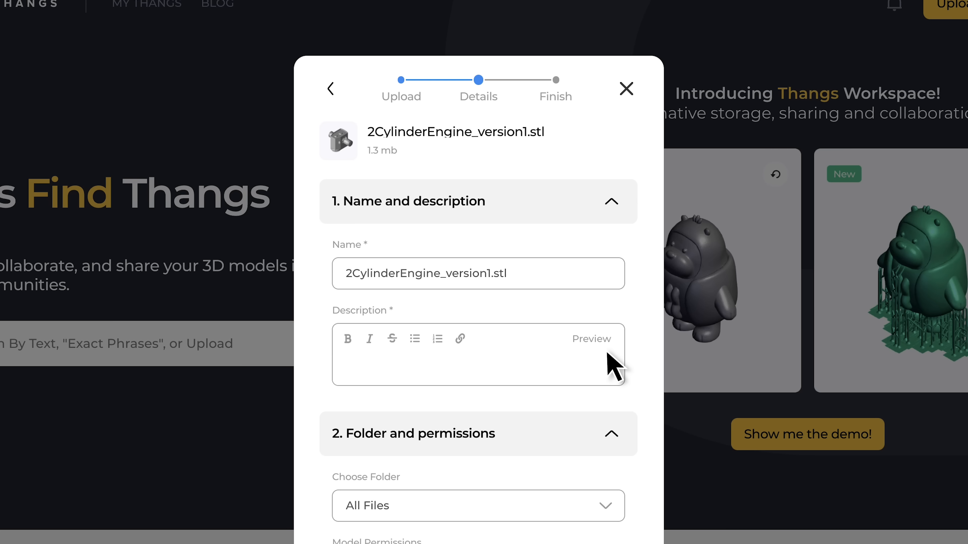
- Describe the model as 'Cylinder Engine 1', place it in new Folder 2 with private sharing, and submit it
type("Cylin")
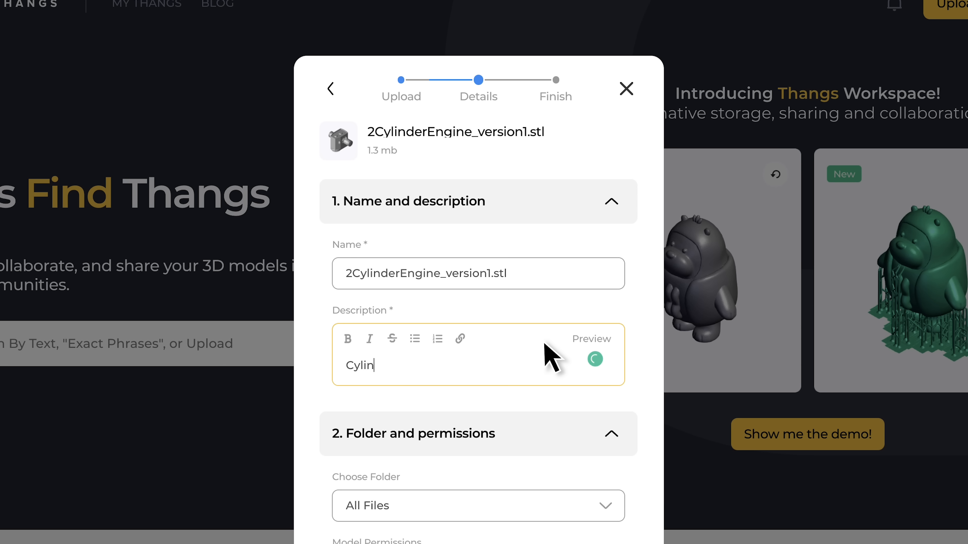
type("der Engine 1")
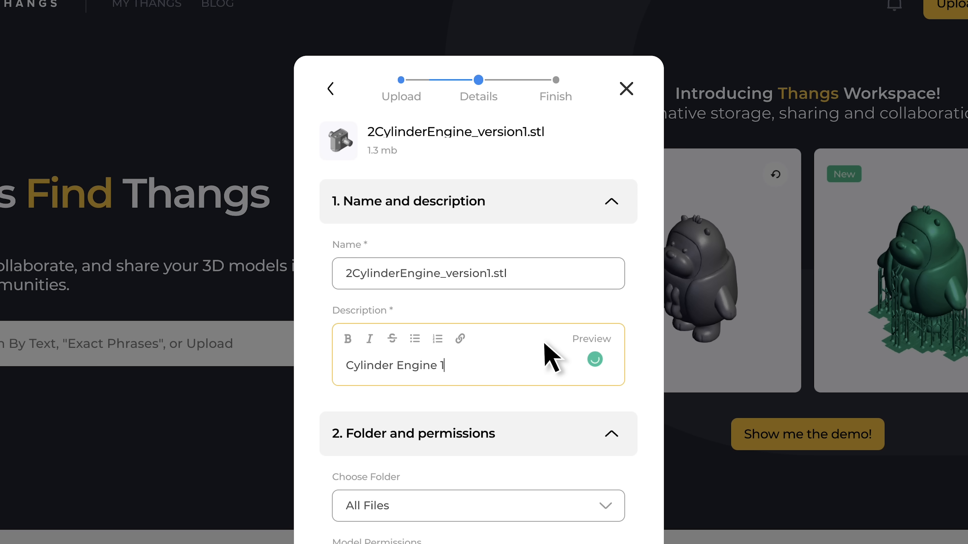
scroll("down", 3)
type("Folde")
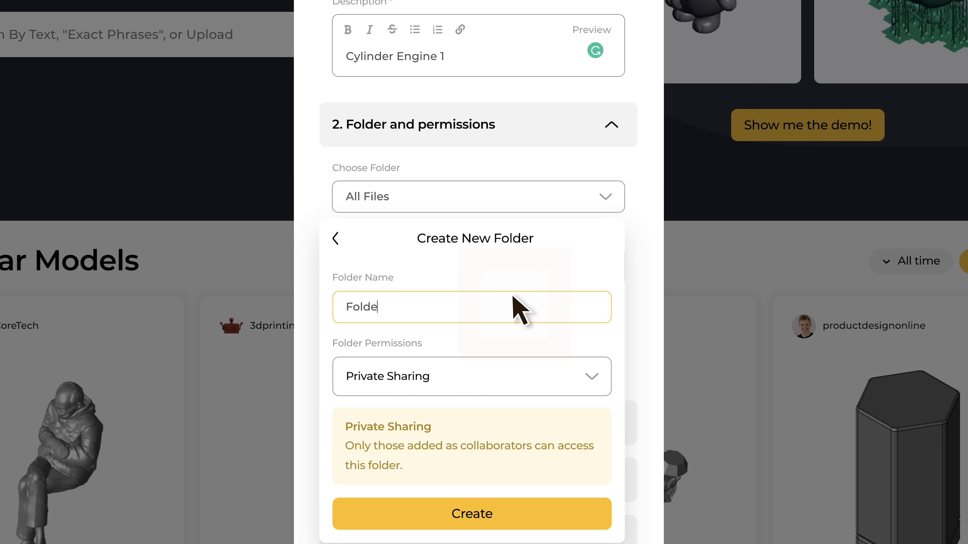
left_click(471, 514)
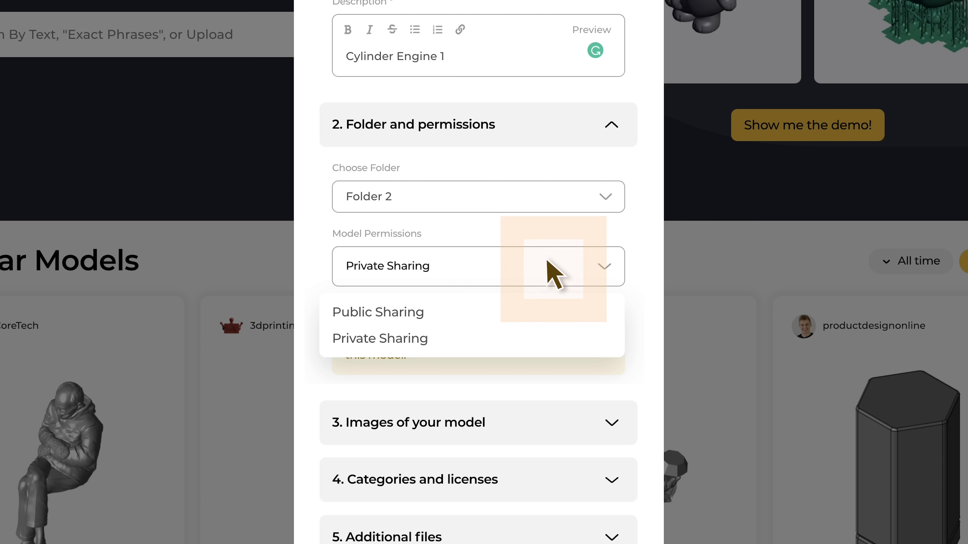
left_click(379, 338)
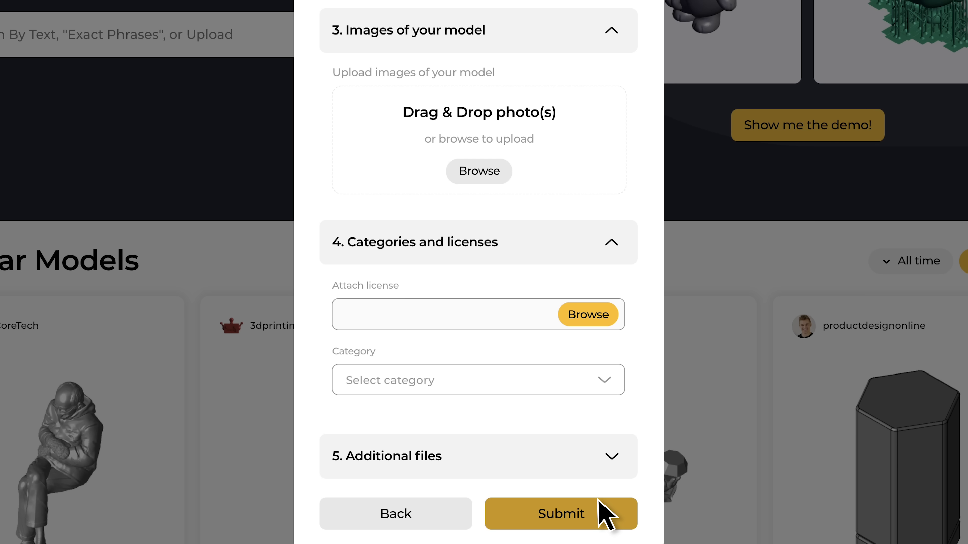
left_click(560, 514)
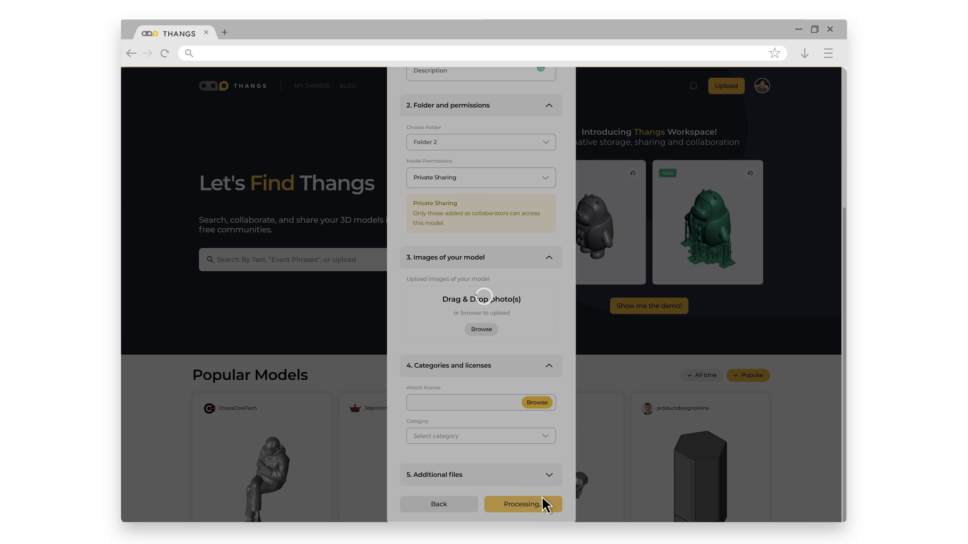
- View the newly published engine model and start a new version upload
left_click(522, 504)
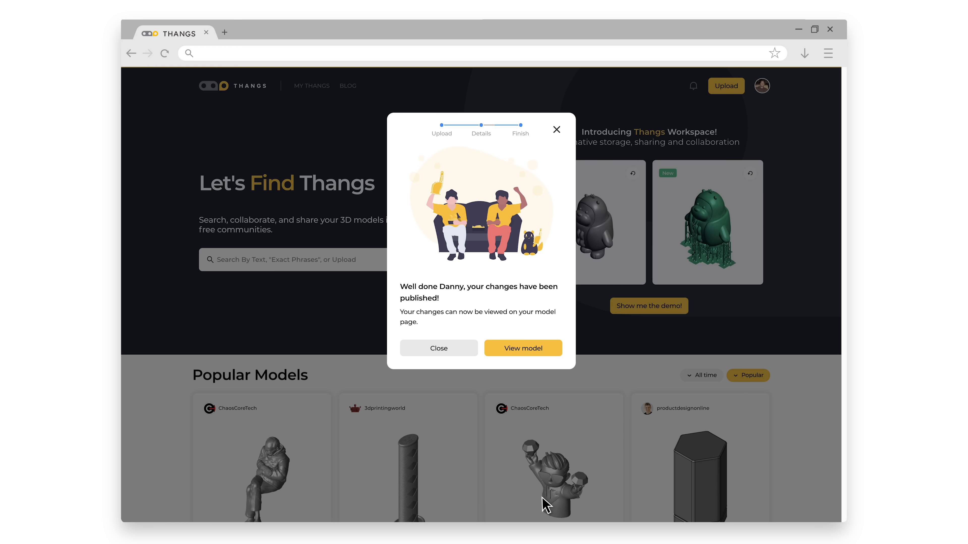
mouse_move(522, 348)
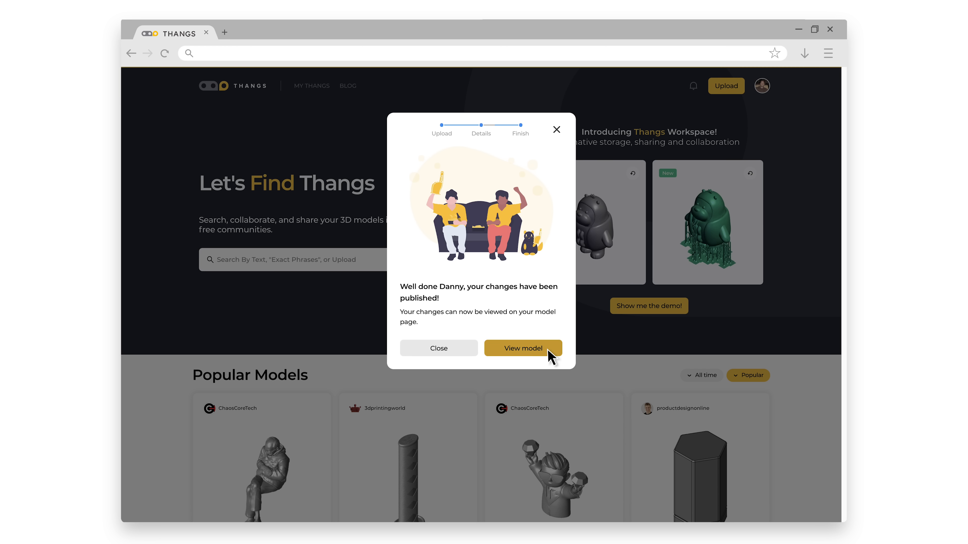
left_click(522, 348)
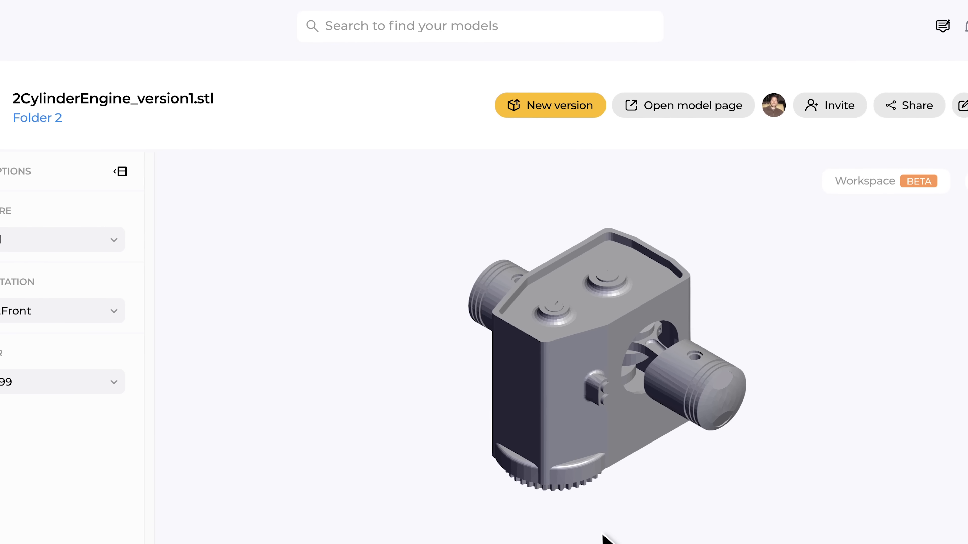
left_click(549, 105)
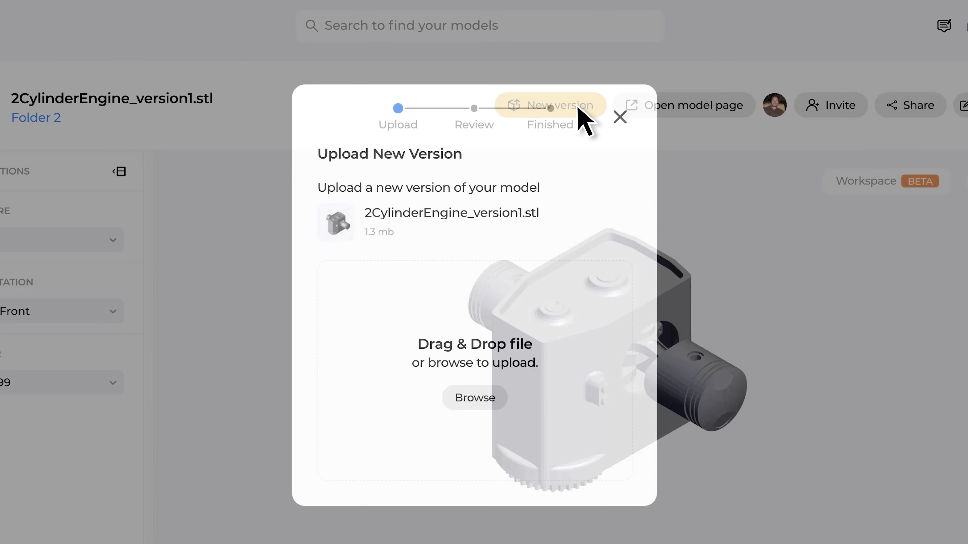
- Pick the updated STL for the new version and continue to the previous-versus-new review
left_click(475, 398)
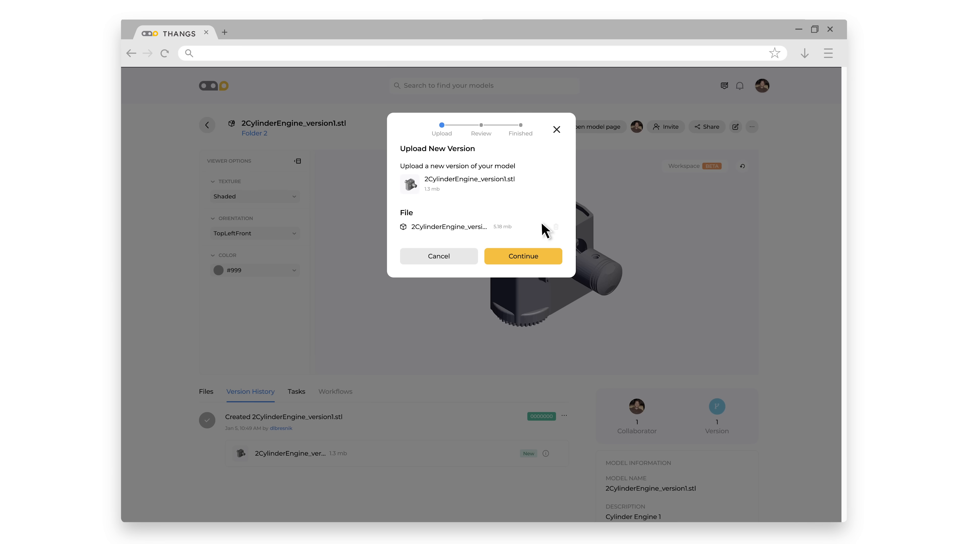
left_click(522, 256)
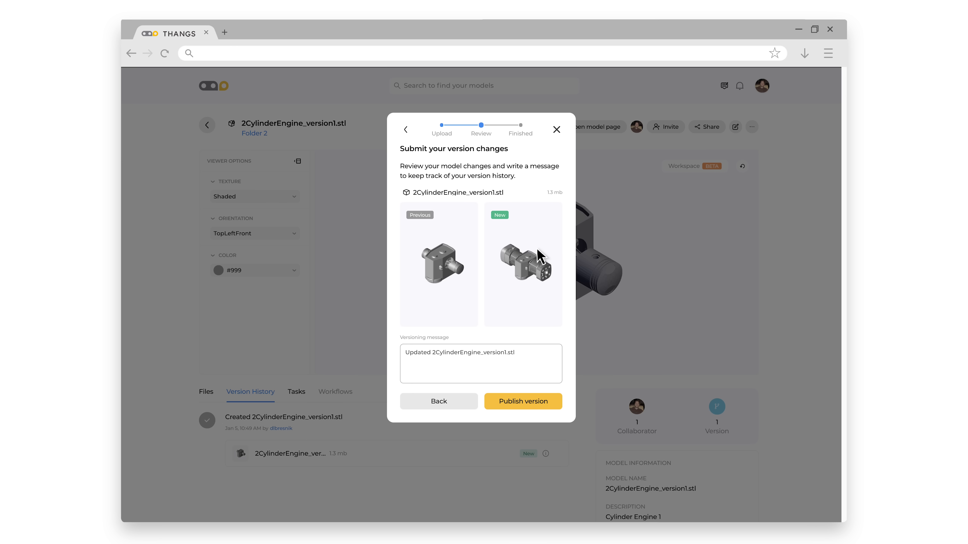
left_click(481, 363)
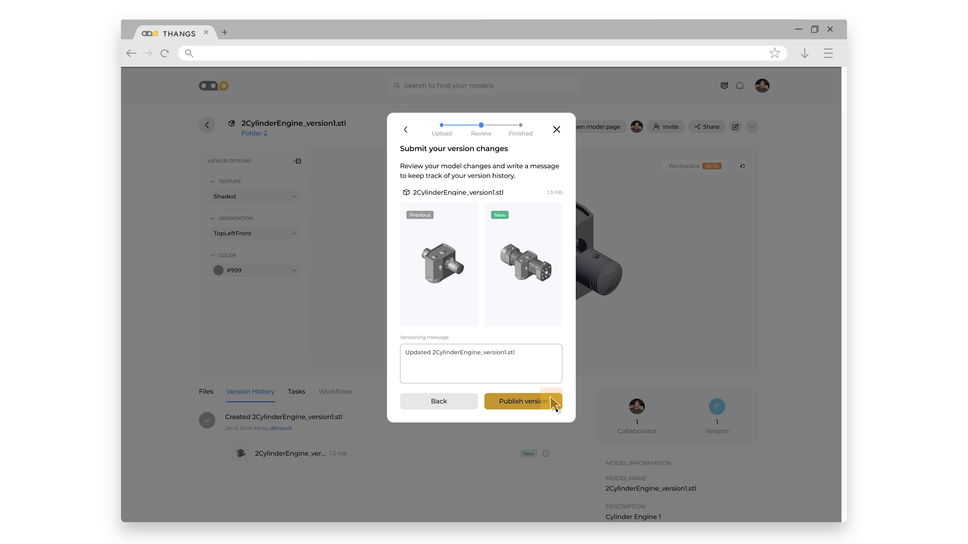
- Publish the second engine version and dismiss the confirmation so the difference calculates
left_click(523, 401)
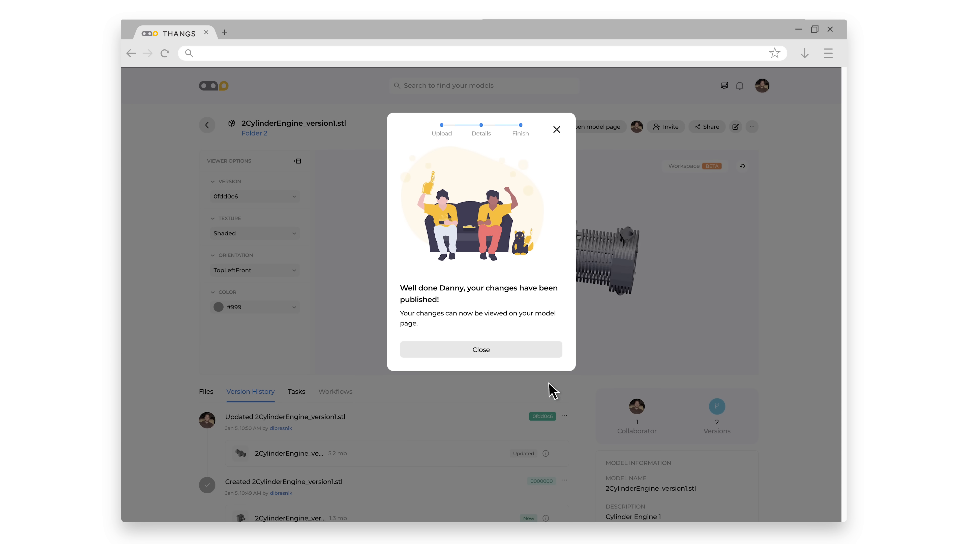
left_click(480, 349)
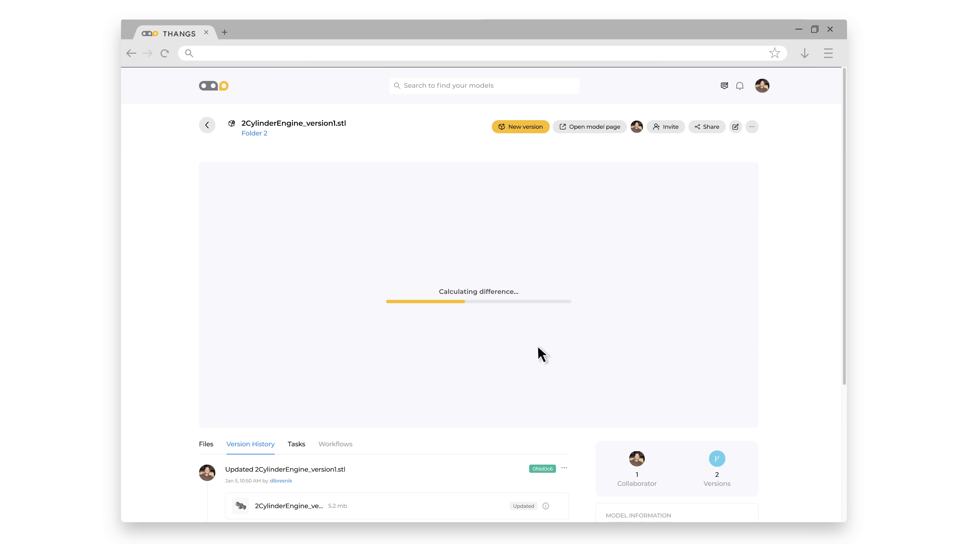
mouse_move(638, 417)
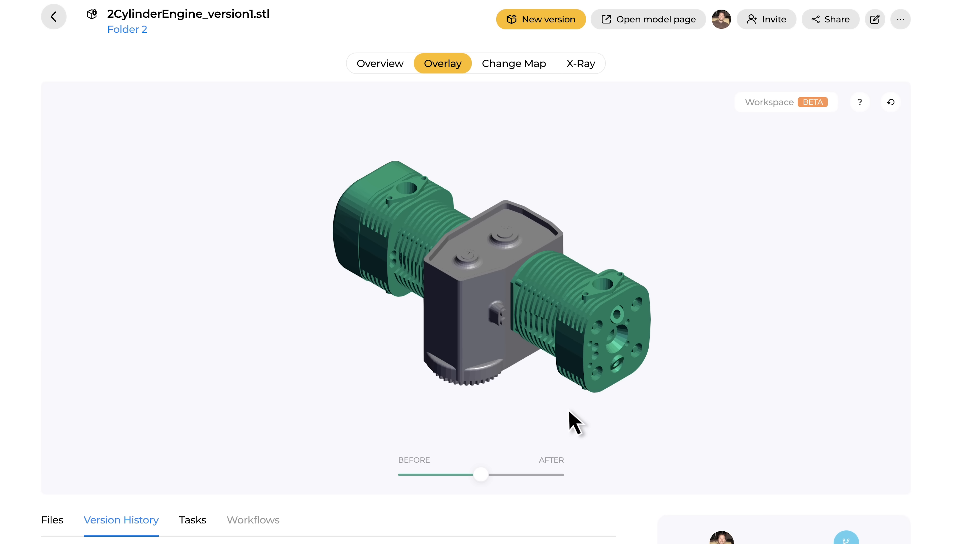
mouse_move(560, 428)
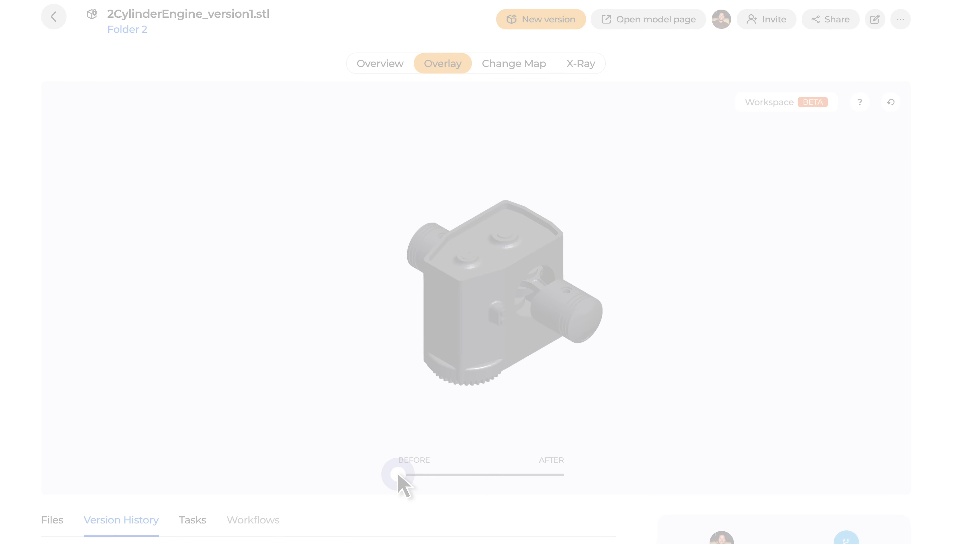
- Switch the diff viewer through Overview, the colour-coded Change Map, and the X-Ray view
left_click(379, 63)
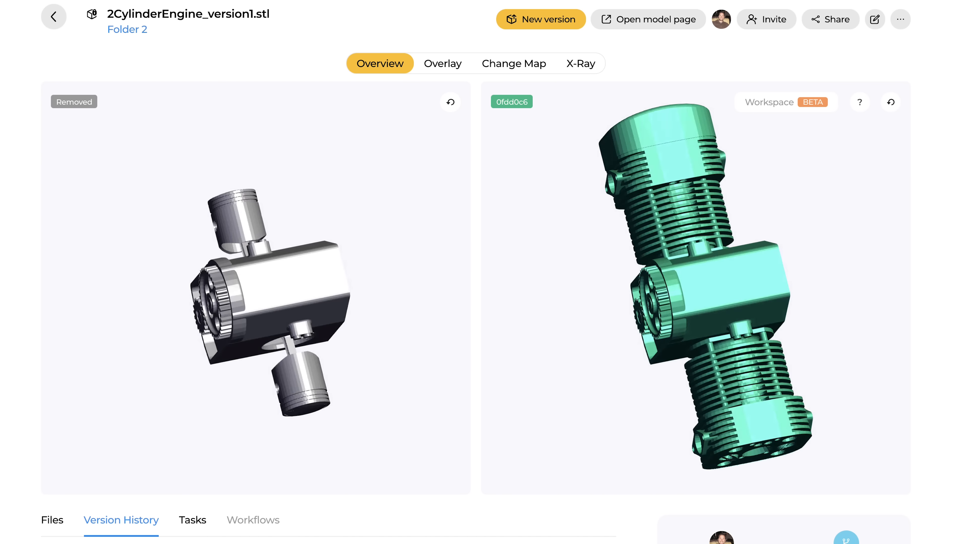
left_click(513, 63)
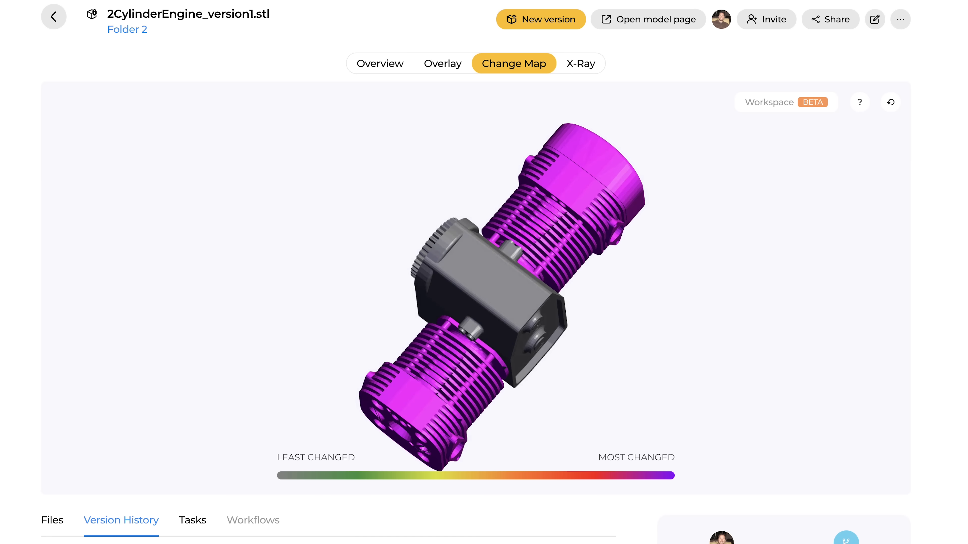
left_click(579, 63)
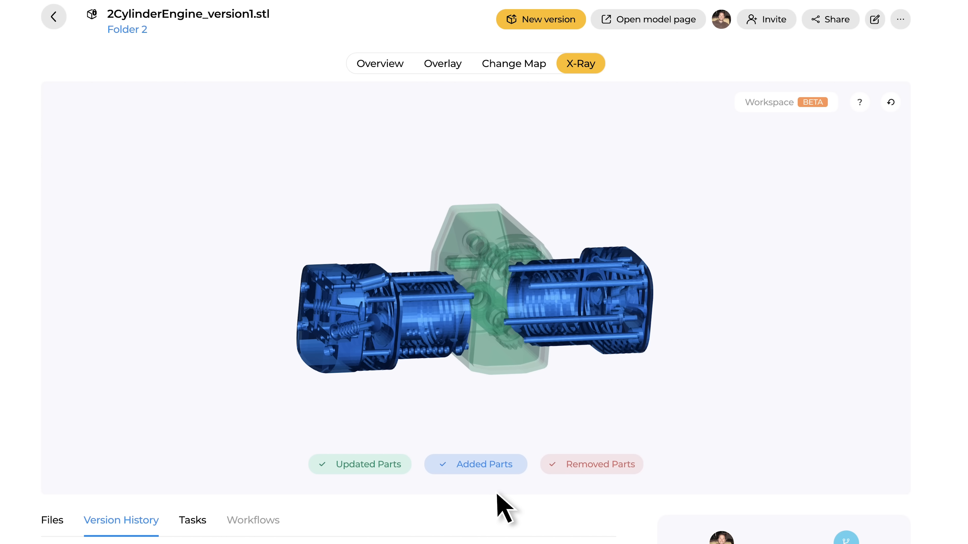
- Toggle the Updated Parts and Removed Parts filters off and back on in the x-ray
left_click(360, 464)
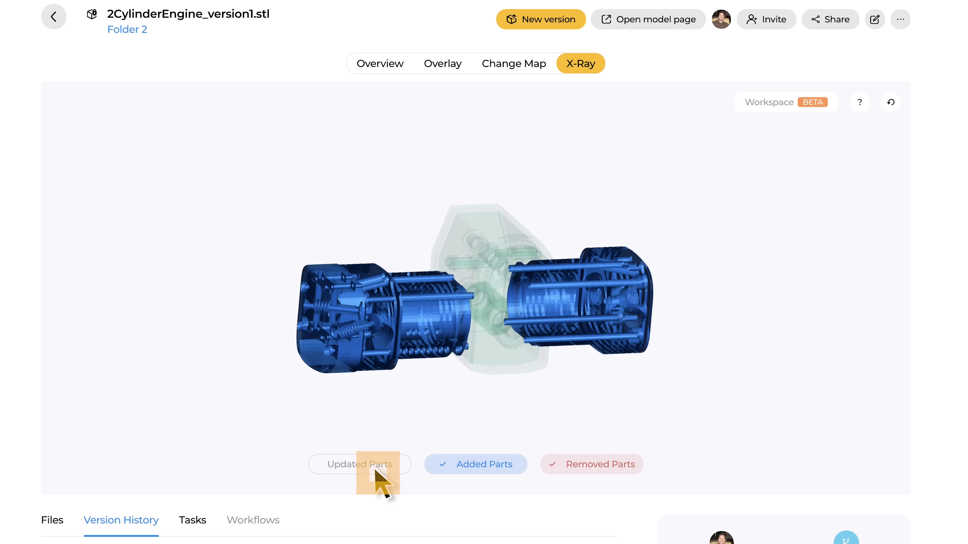
left_click(359, 464)
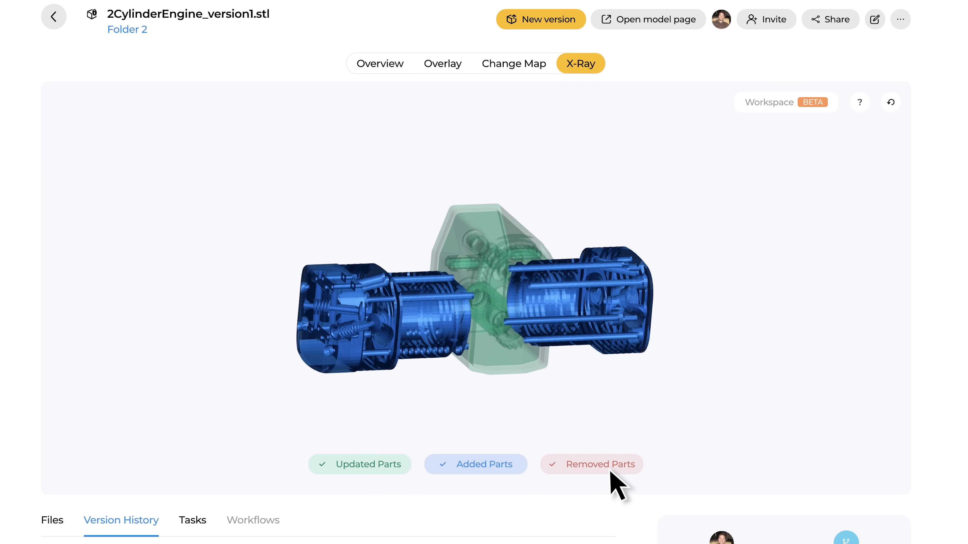
left_click(590, 464)
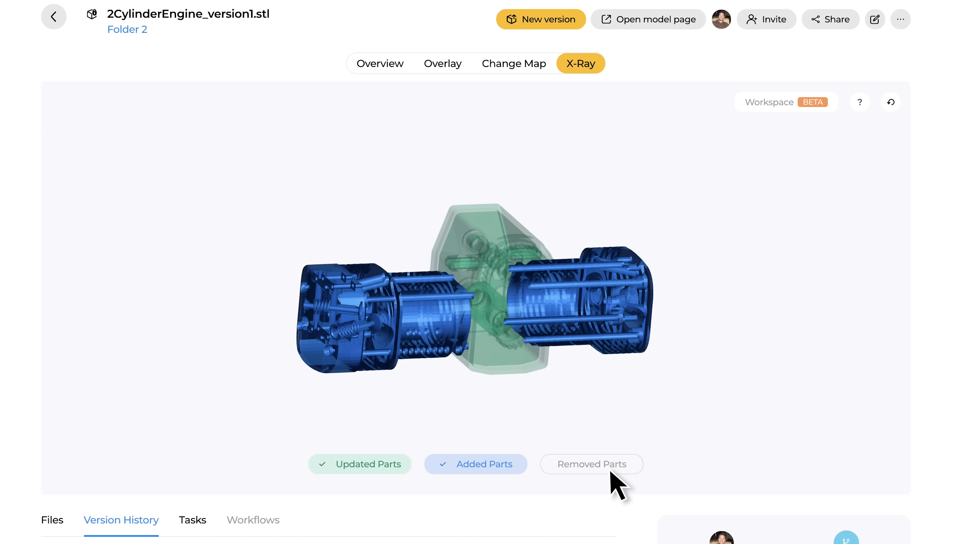
left_click(591, 464)
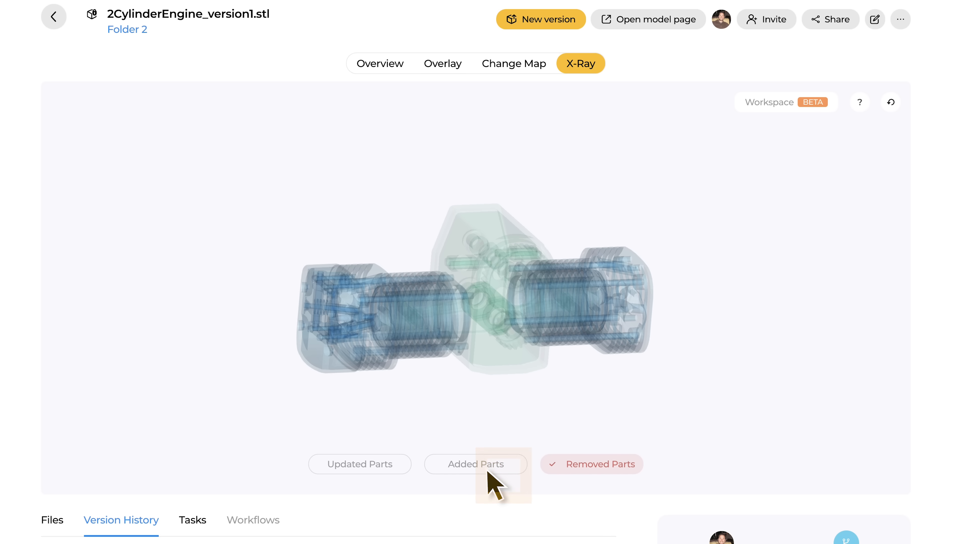
mouse_move(495, 476)
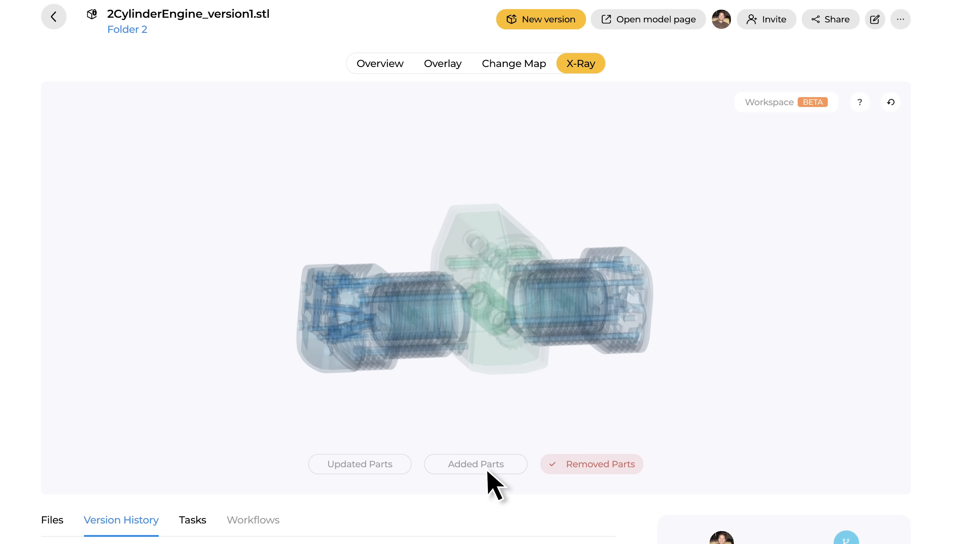
- Hide removed parts, show only added parts, then leave only updated parts emphasised
left_click(591, 464)
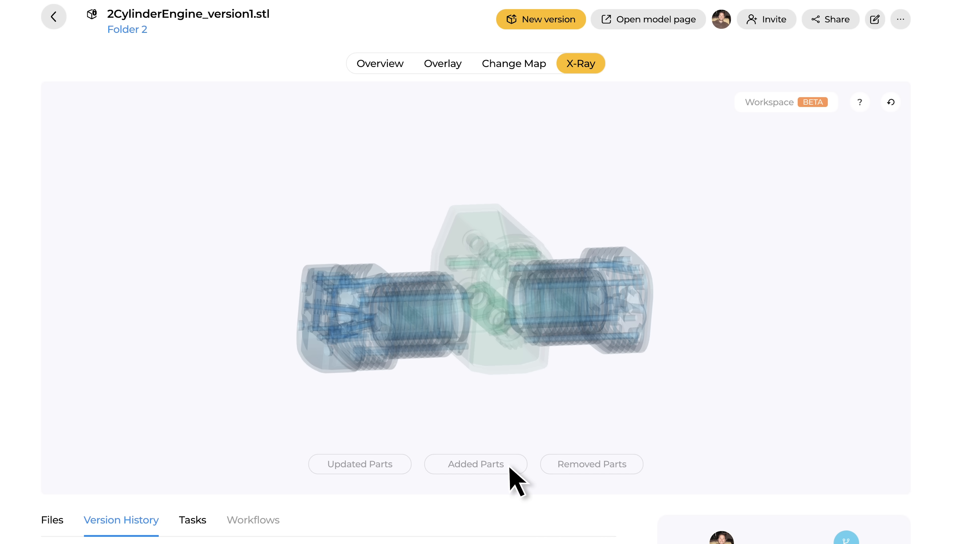
left_click(476, 464)
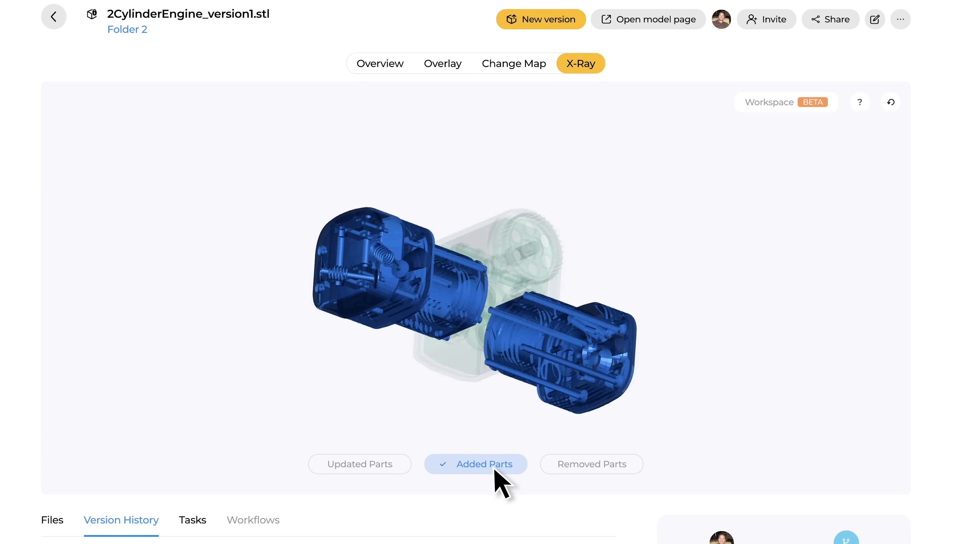
left_click(475, 464)
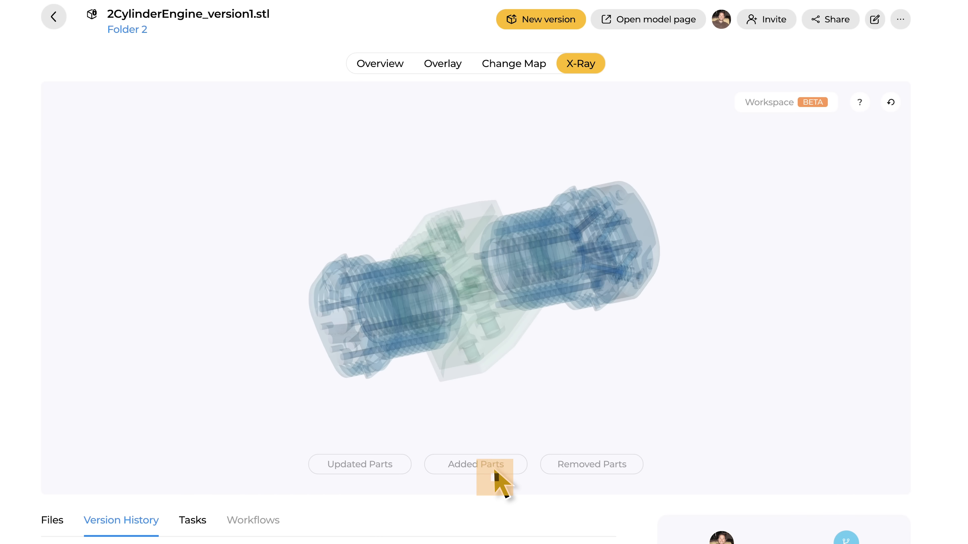
left_click(359, 465)
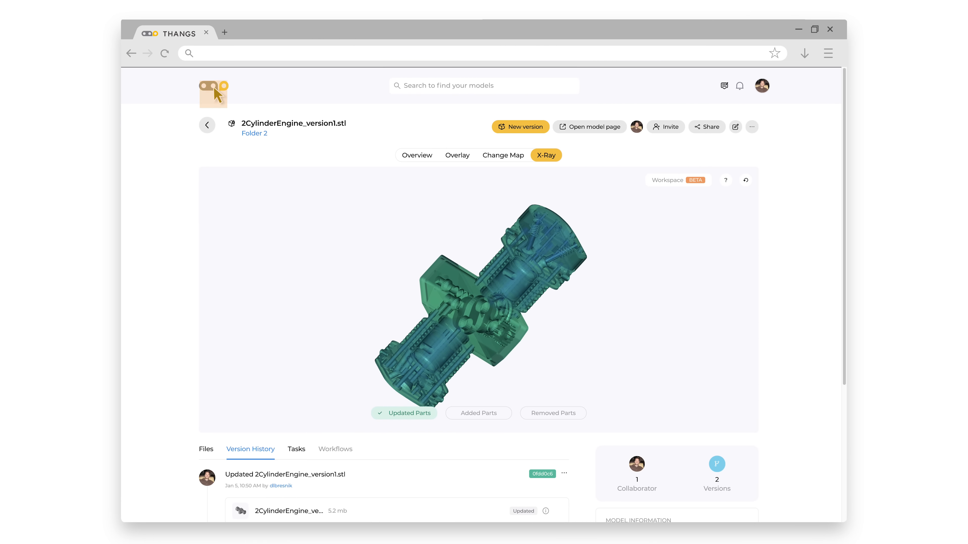
- Return home, go to My Thangs and reopen the 2CylinderEngine model from Folder 2
left_click(214, 86)
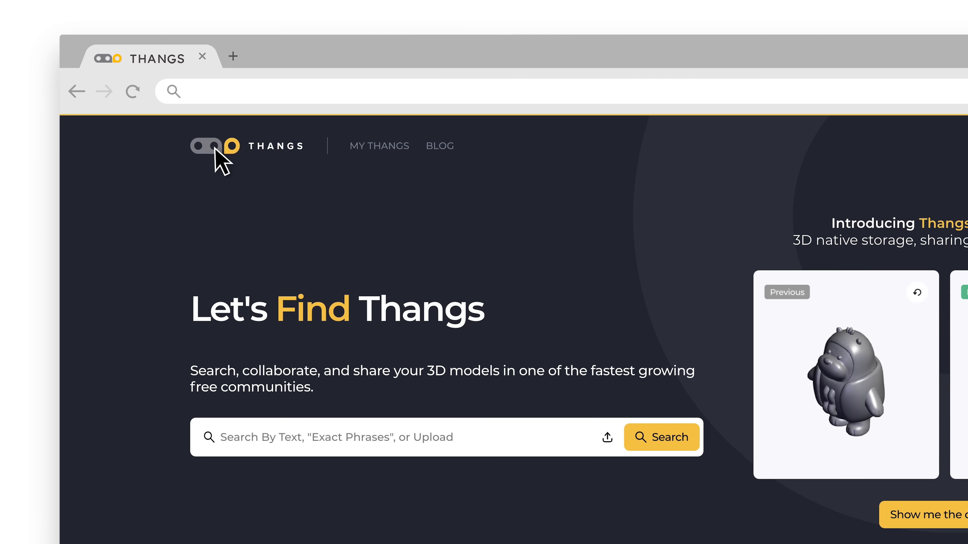
left_click(379, 146)
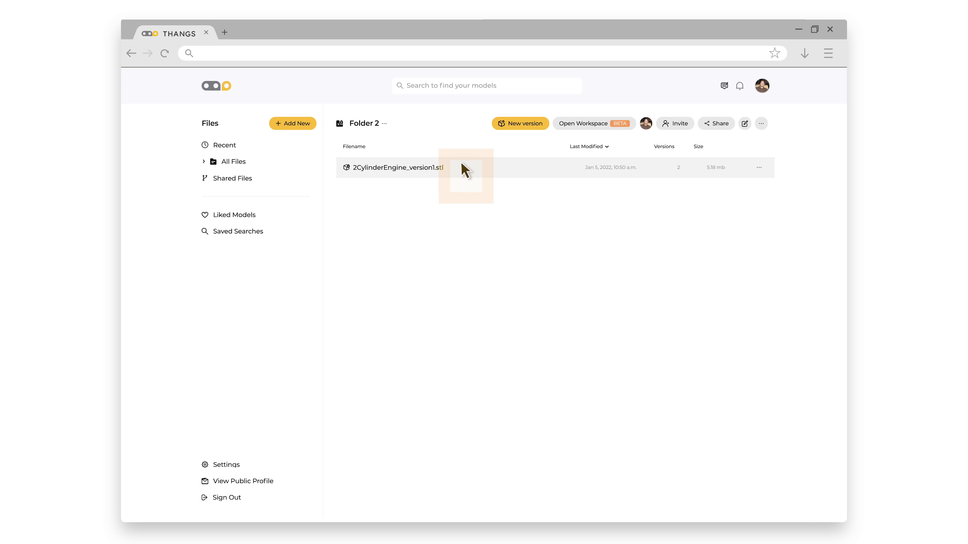
left_click(394, 167)
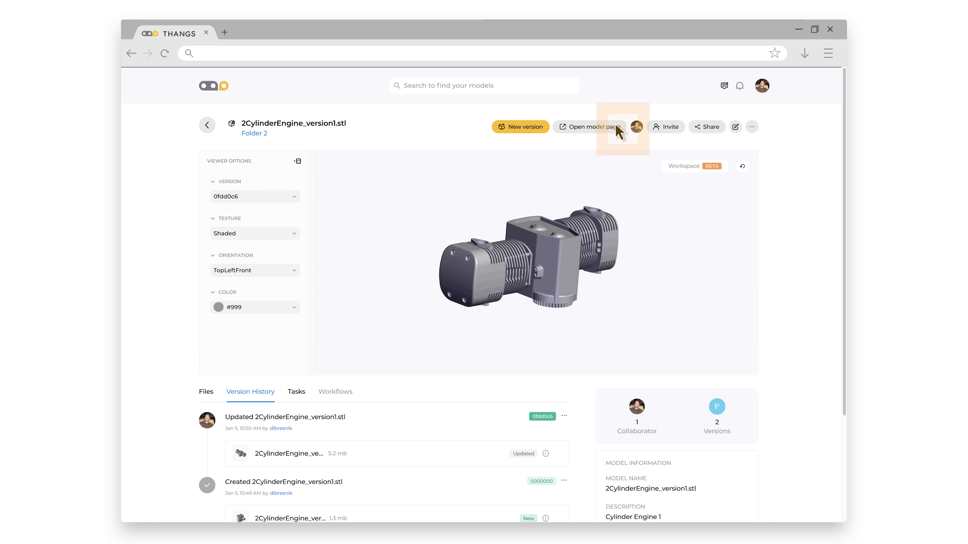
- From the updated version's ⋯ menu, request View difference from previous version
scroll("down", 3)
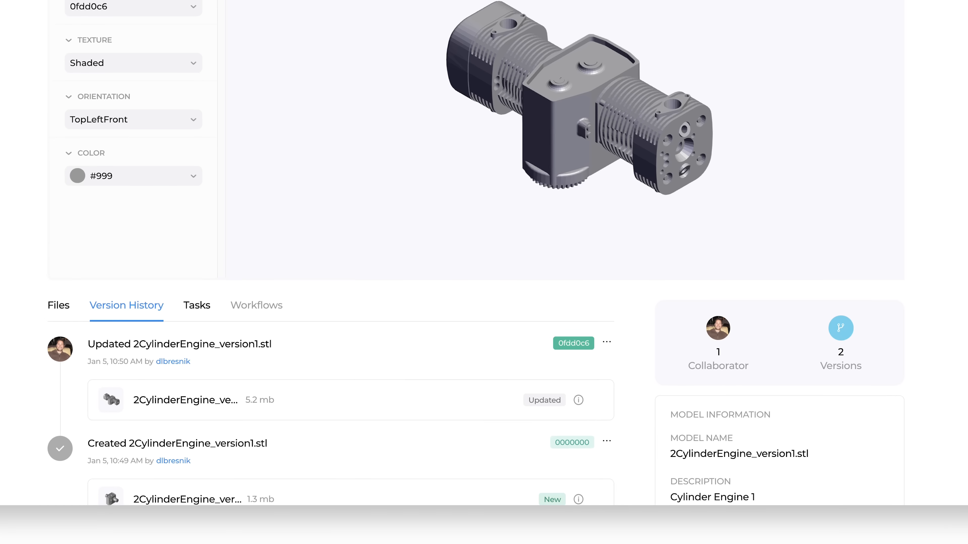
scroll("down", 3)
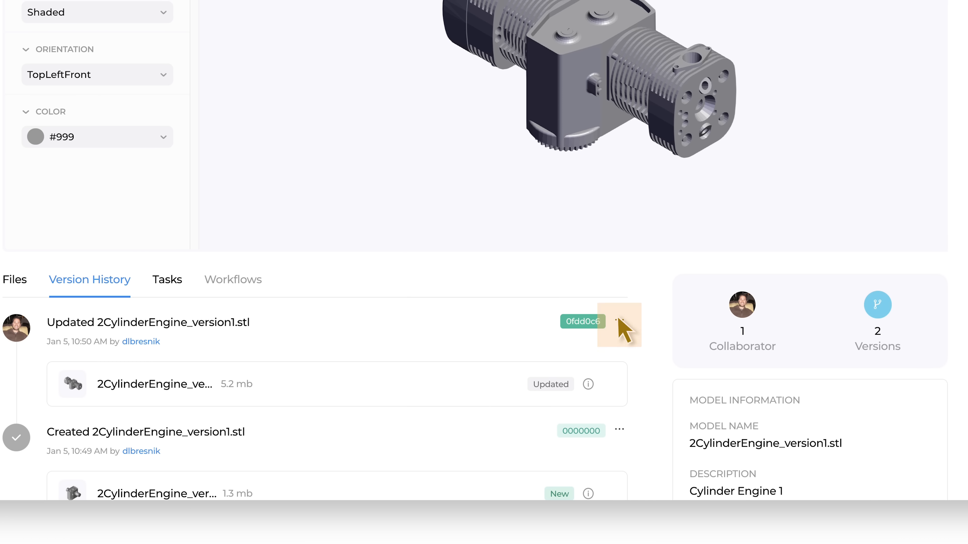
left_click(619, 320)
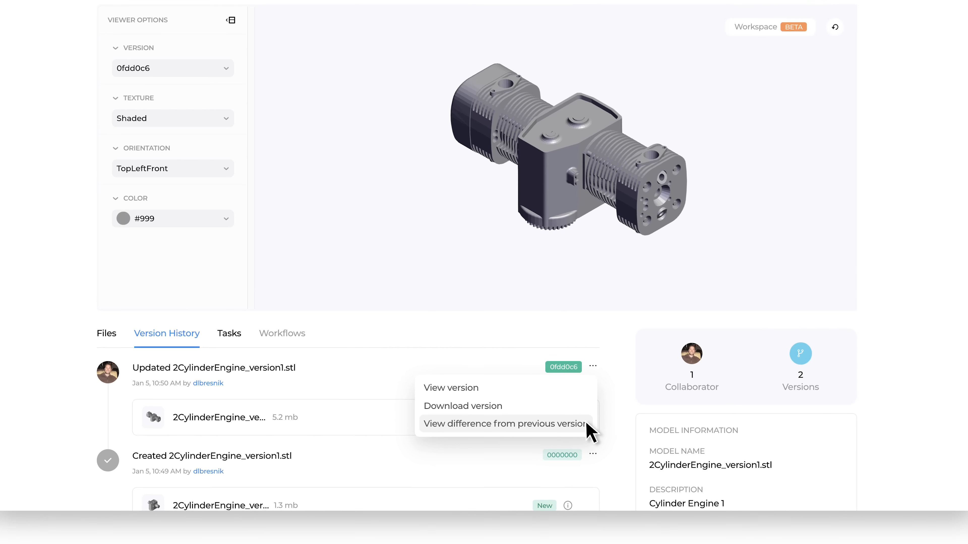
left_click(504, 423)
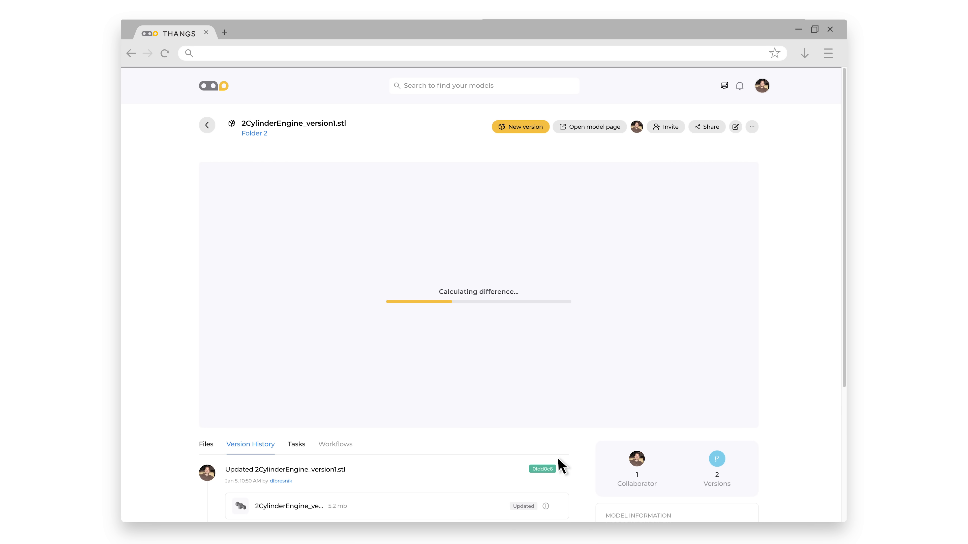